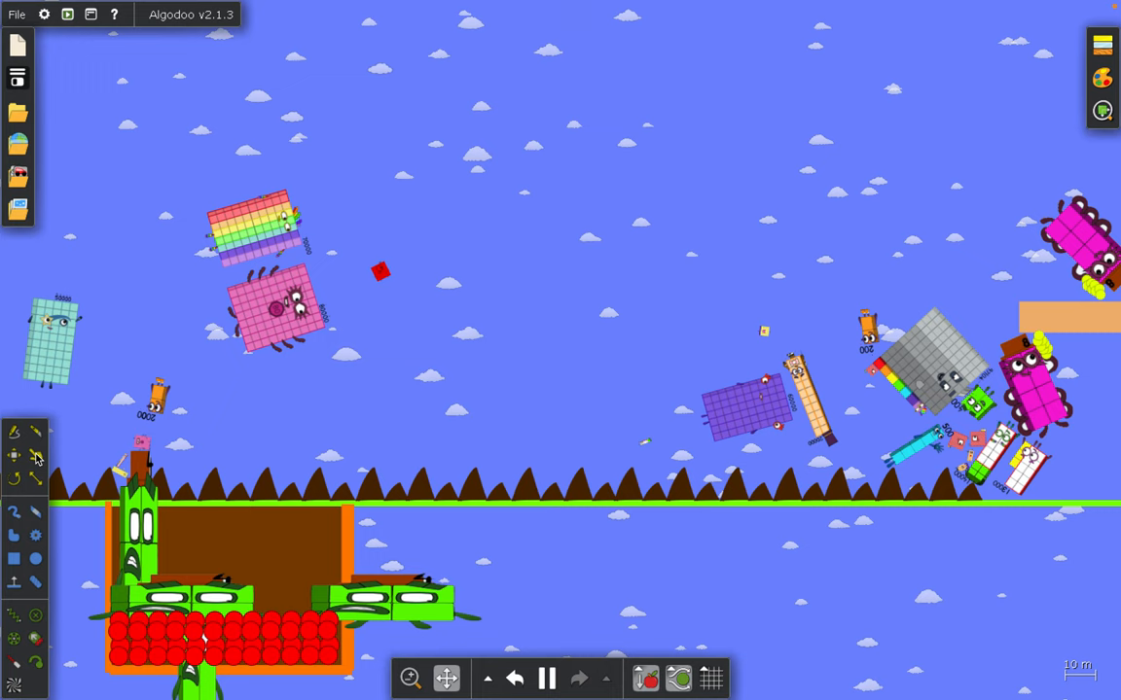
- Select the Drag tool so its strength and max force options appear
left_click(35, 455)
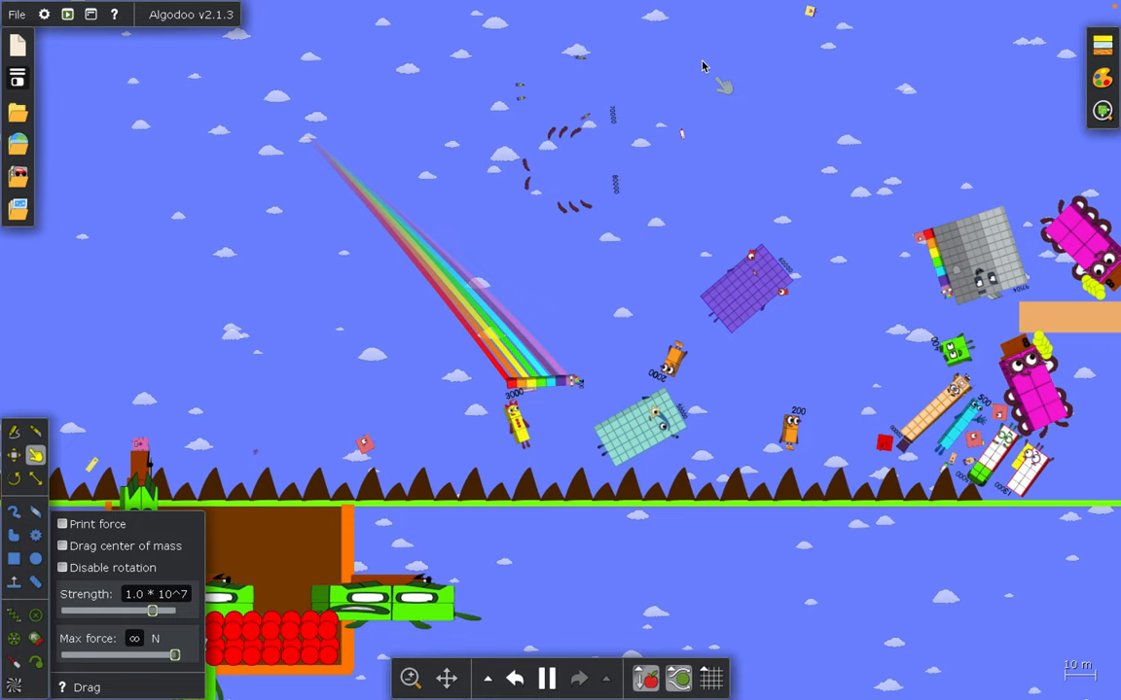
- Choose the Move tool while viewing the empty sky above the ground
left_click(680, 370)
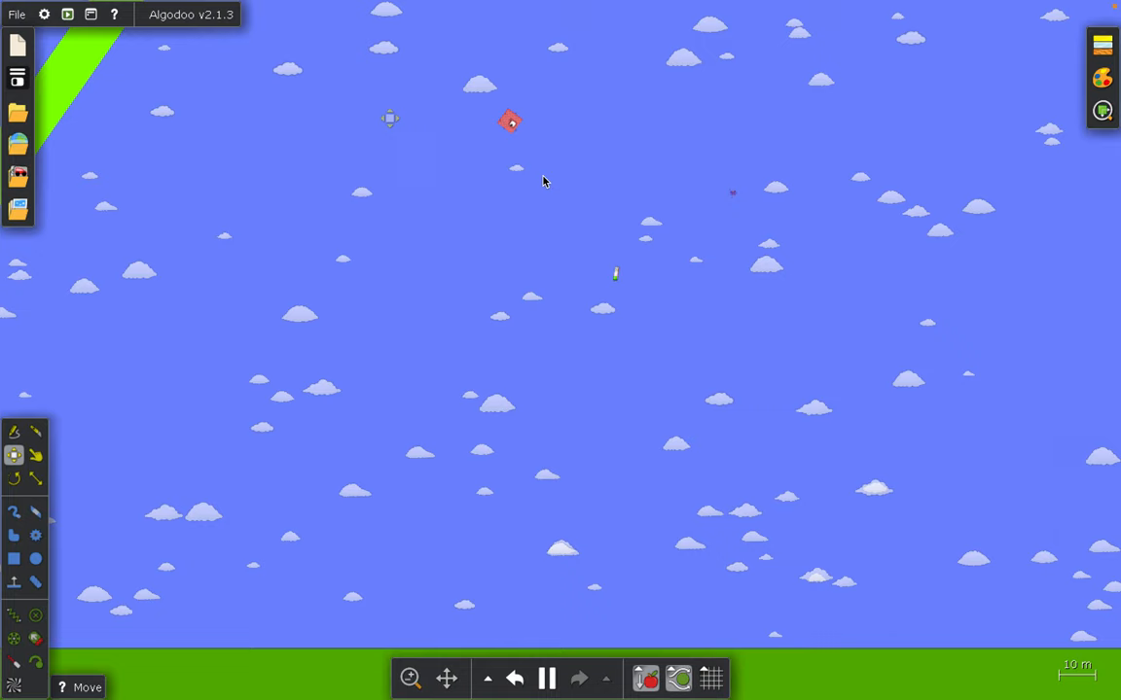
- Pause and then resume the simulation near the cyan staircase tower
left_click(546, 678)
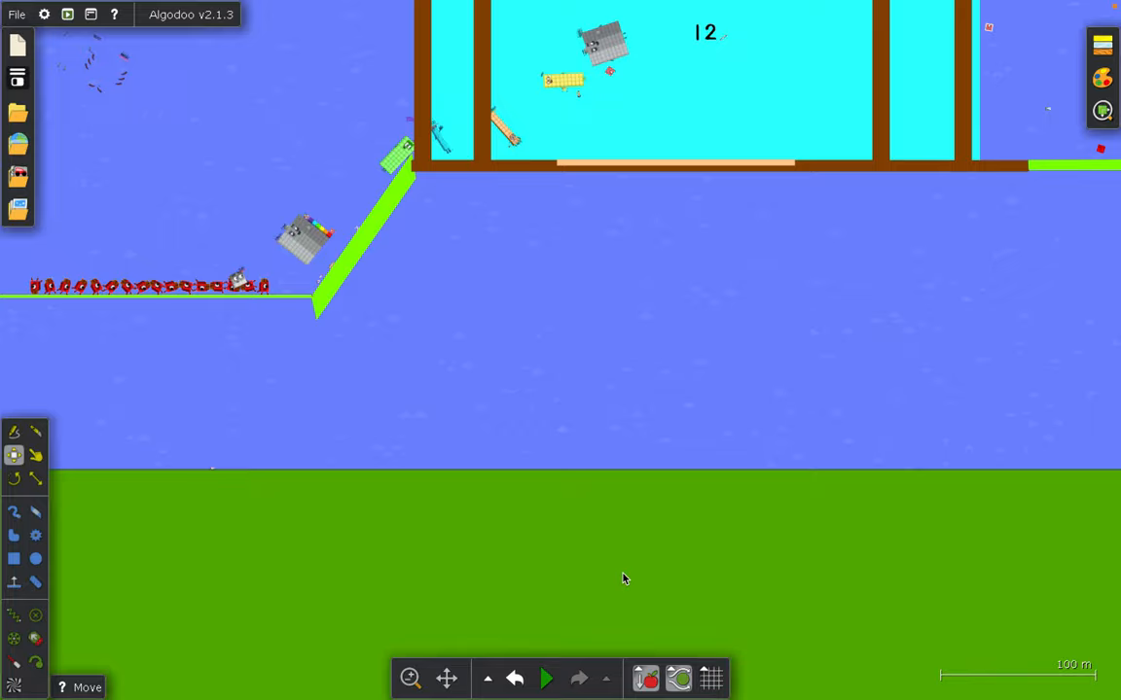
left_click(546, 678)
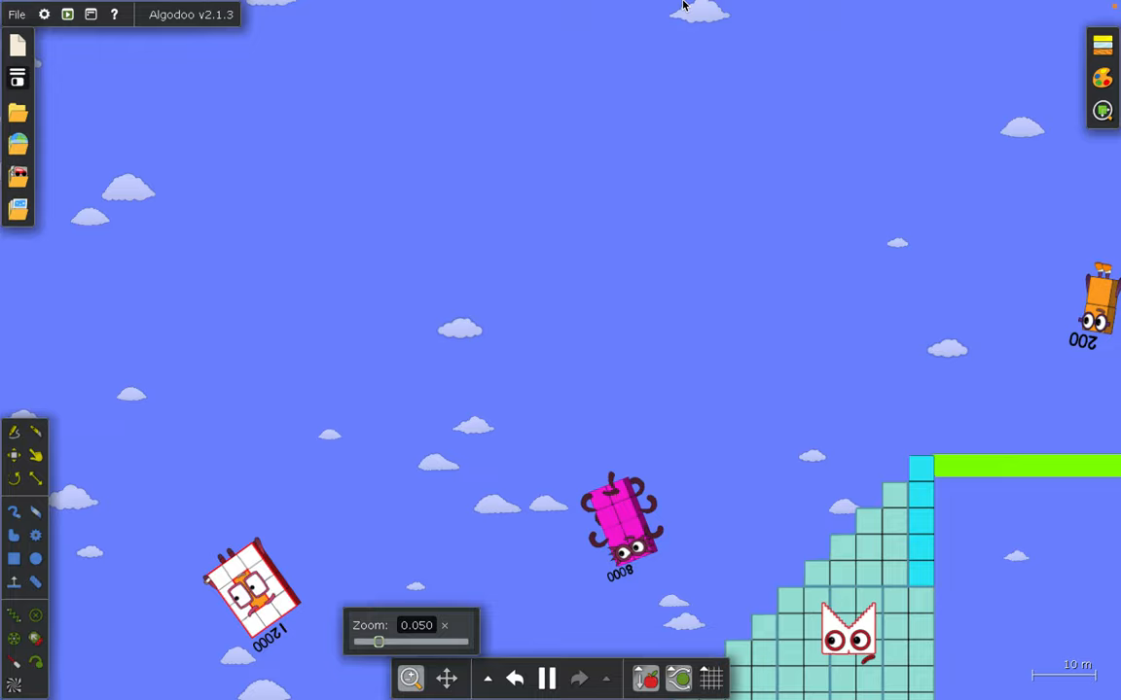
- Pick the Drag tool again to view the grid of purple characters
left_click(35, 454)
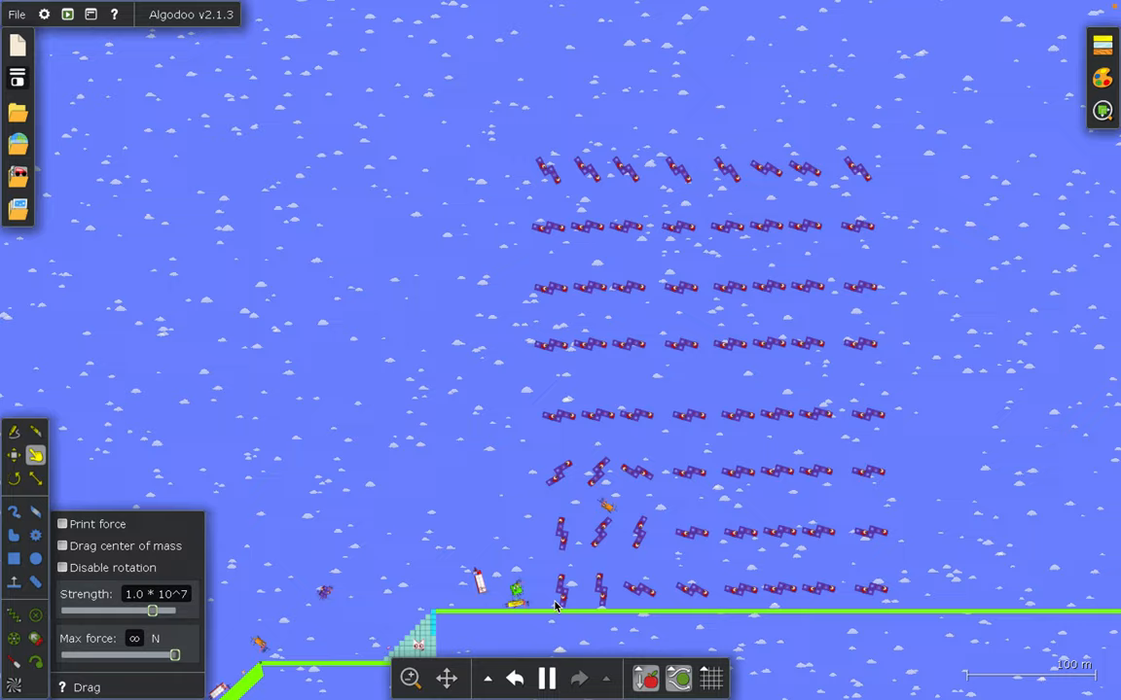
- Open Algobox to the Numberblocks search results, 718 scenes
left_click(18, 144)
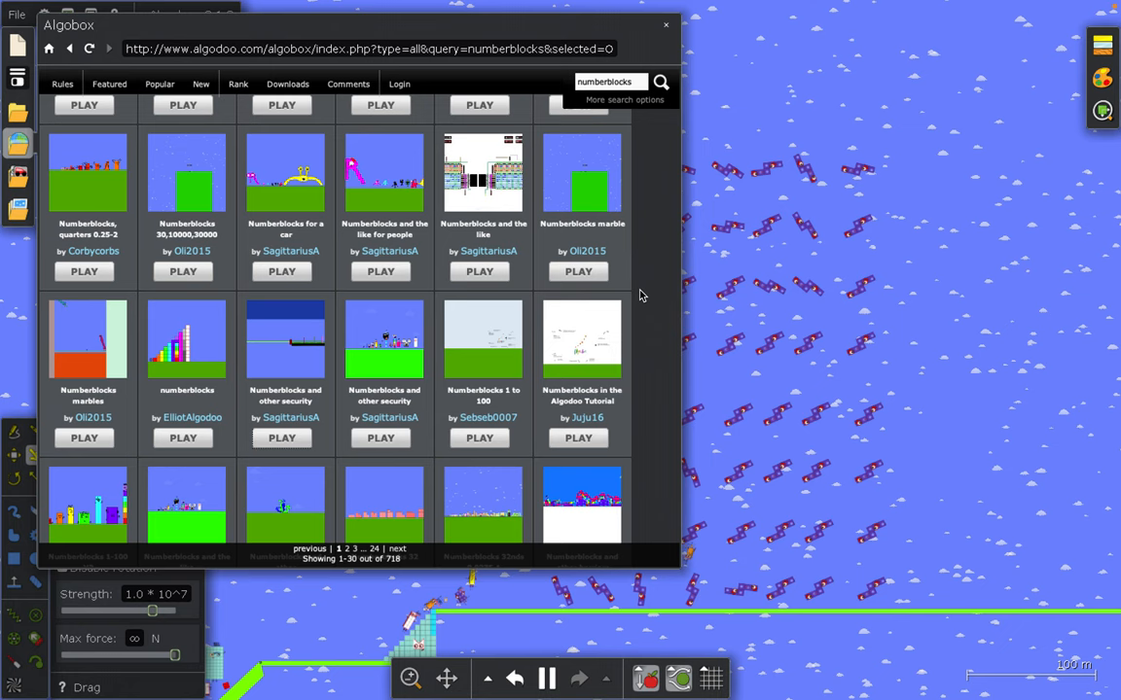
- Scroll the Numberblocks results and load a scene from the first row
scroll("down", 3)
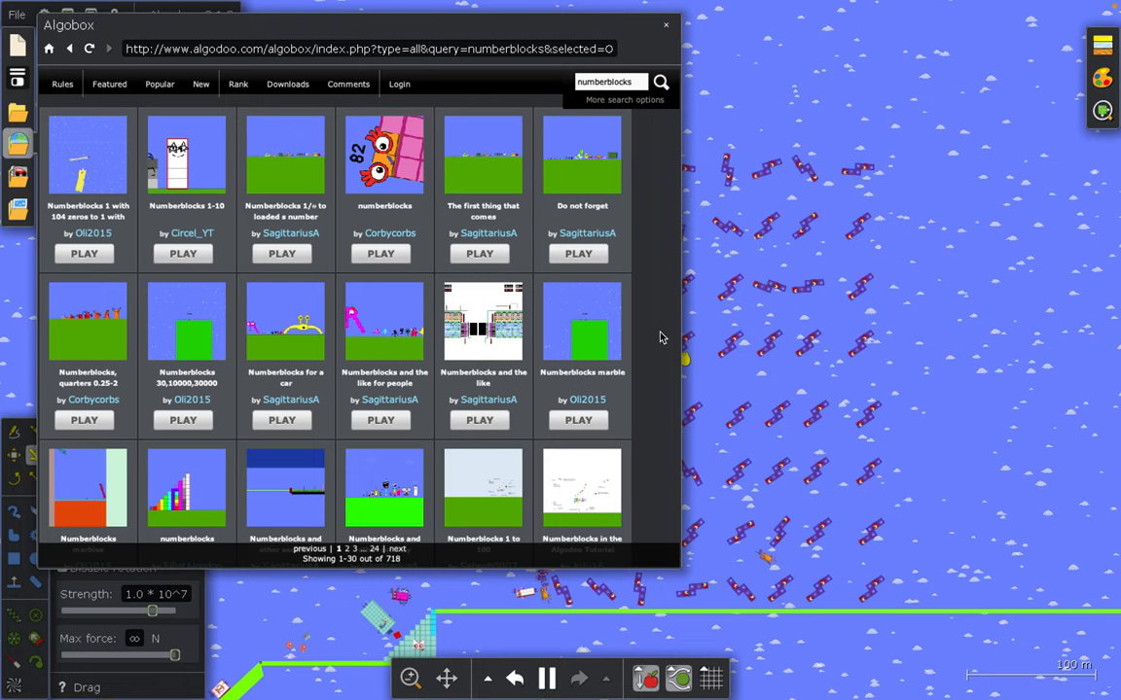
left_click(578, 253)
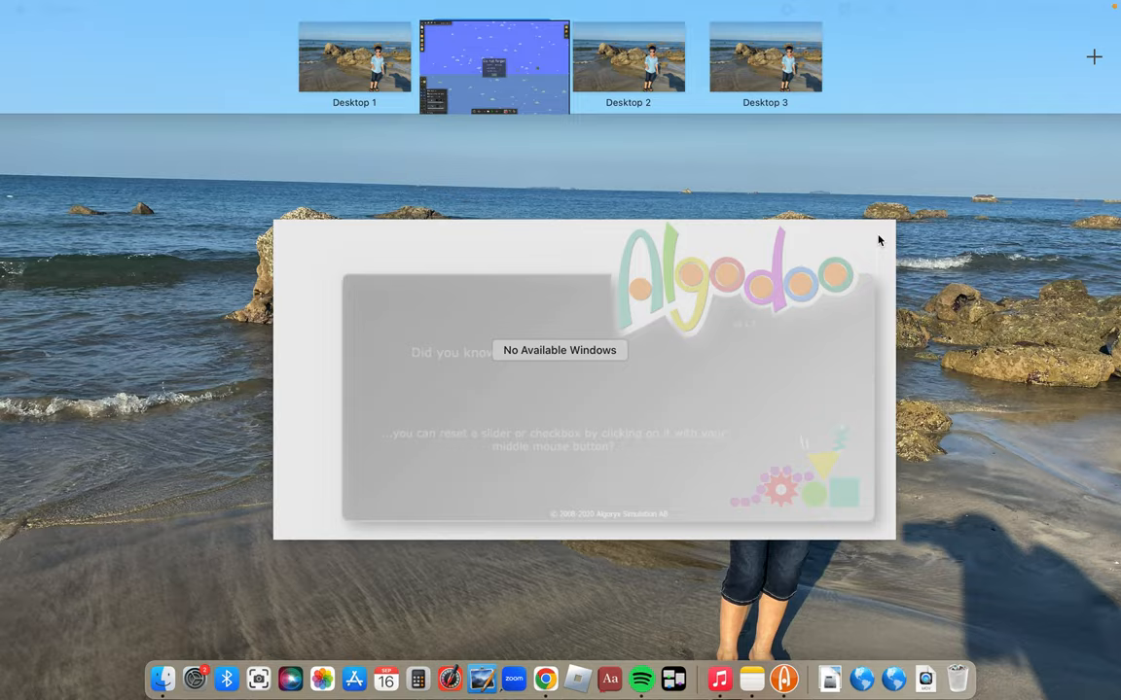
- Bring the Algodoo window back from Mission Control with the orange-character scene loaded
left_click(494, 63)
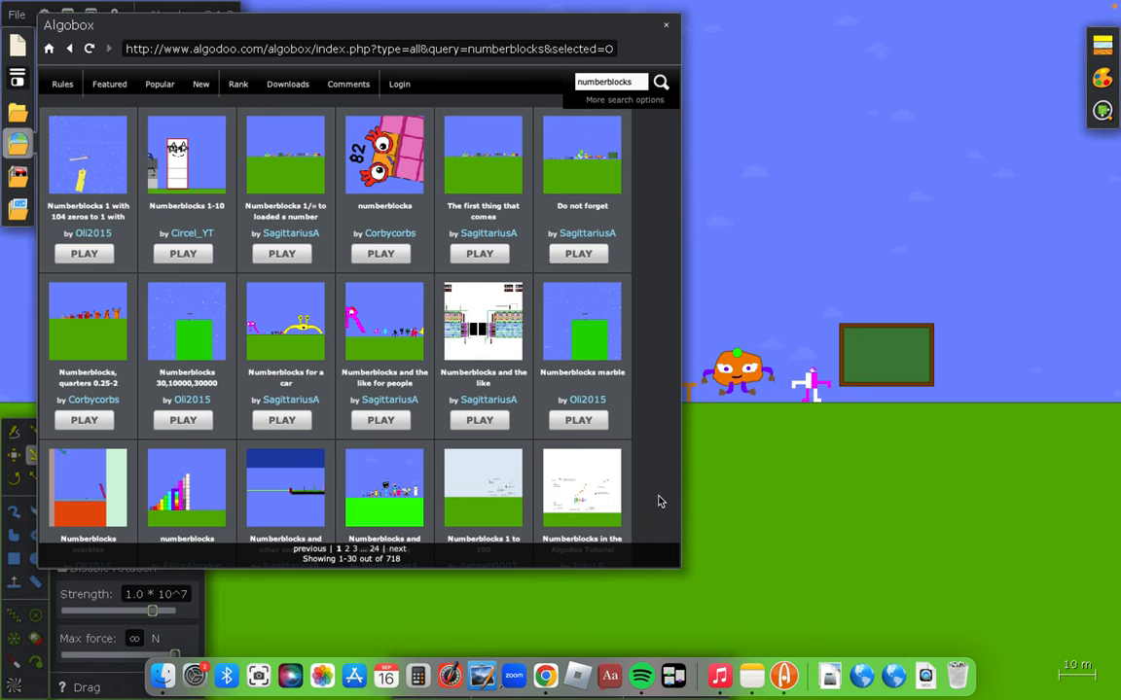
- Browse Algobox's Popular and Featured tabs, ending on the New list of 203,402 scenes
scroll("down", 3)
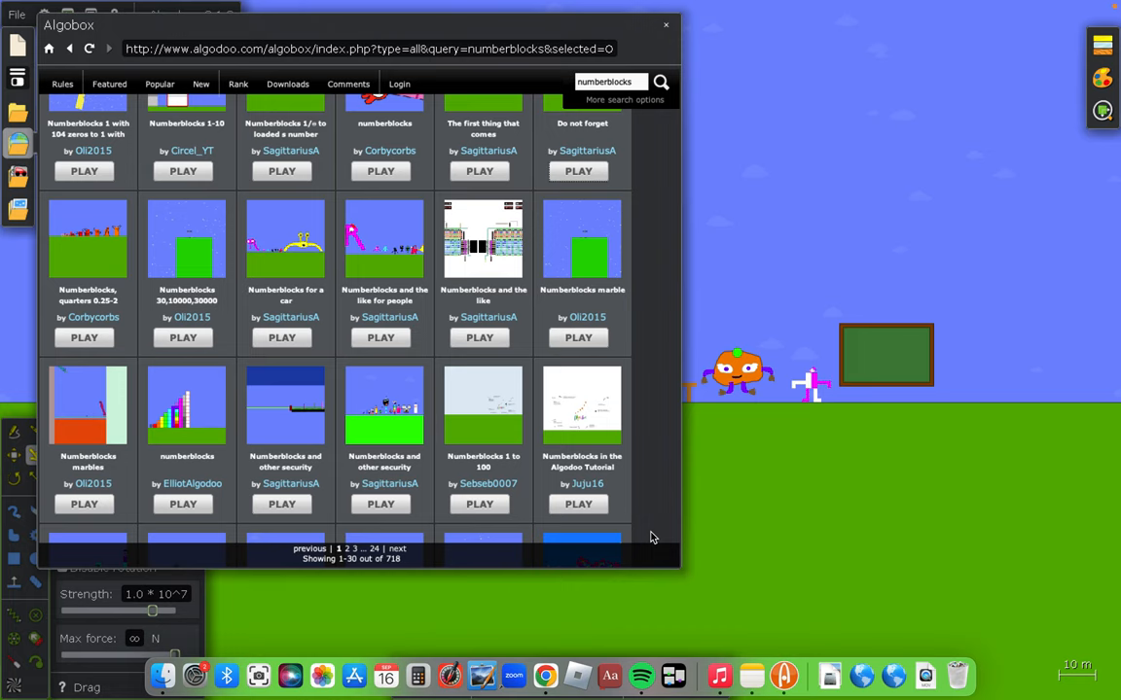
left_click(109, 84)
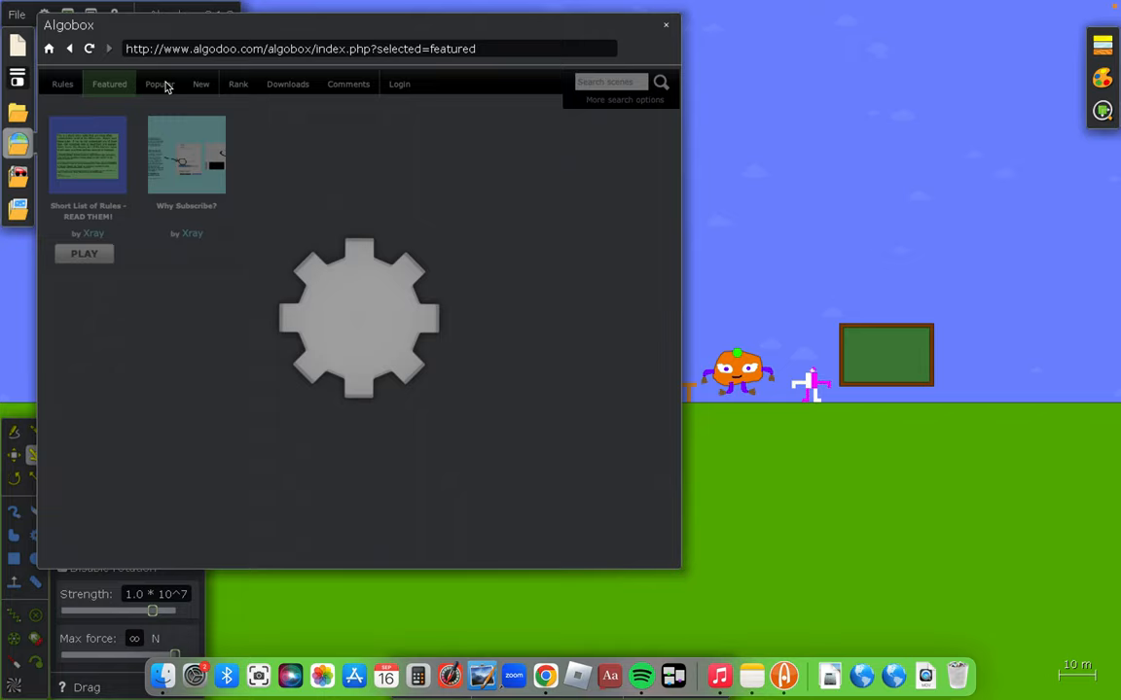
left_click(158, 84)
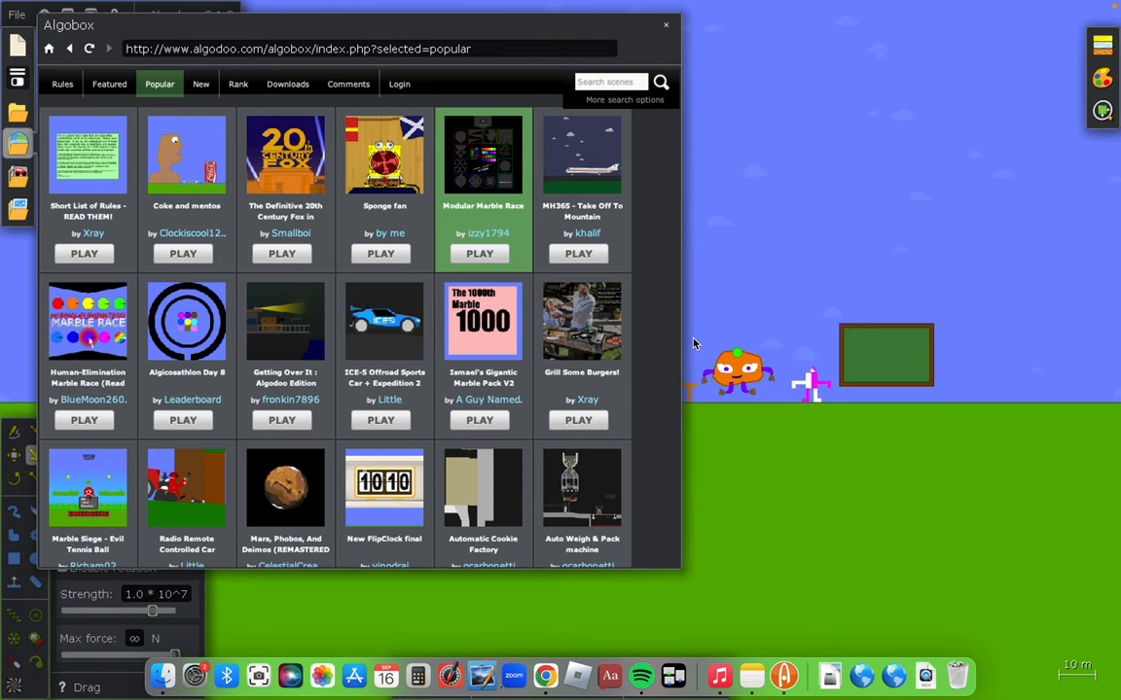
scroll("down", 3)
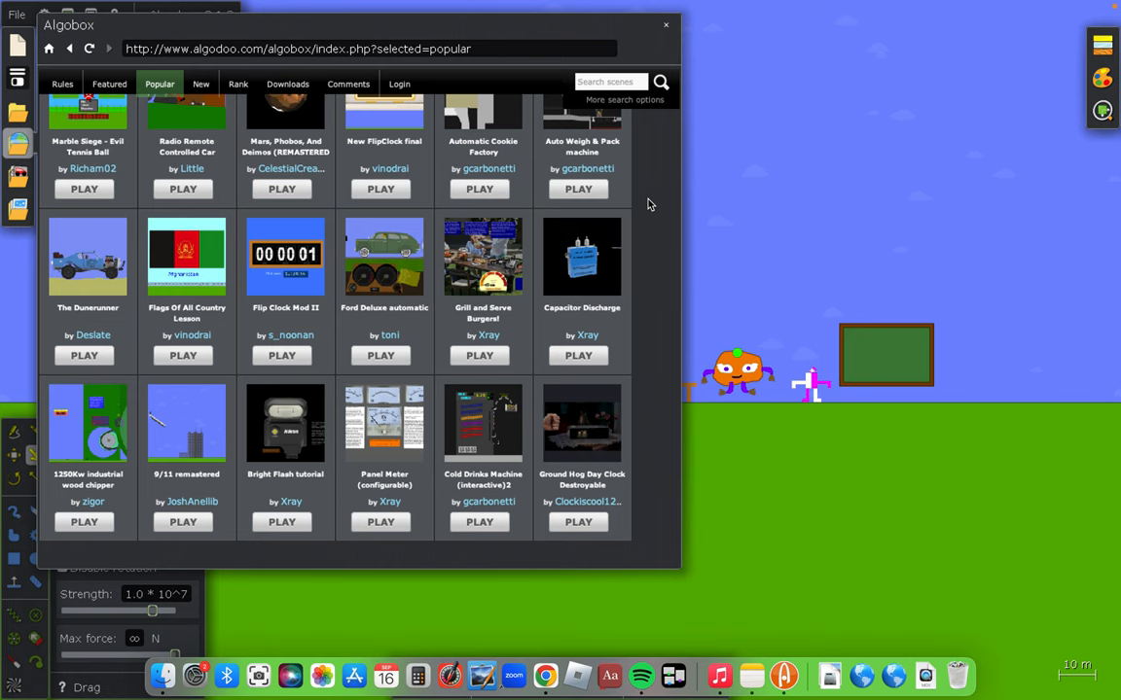
left_click(109, 83)
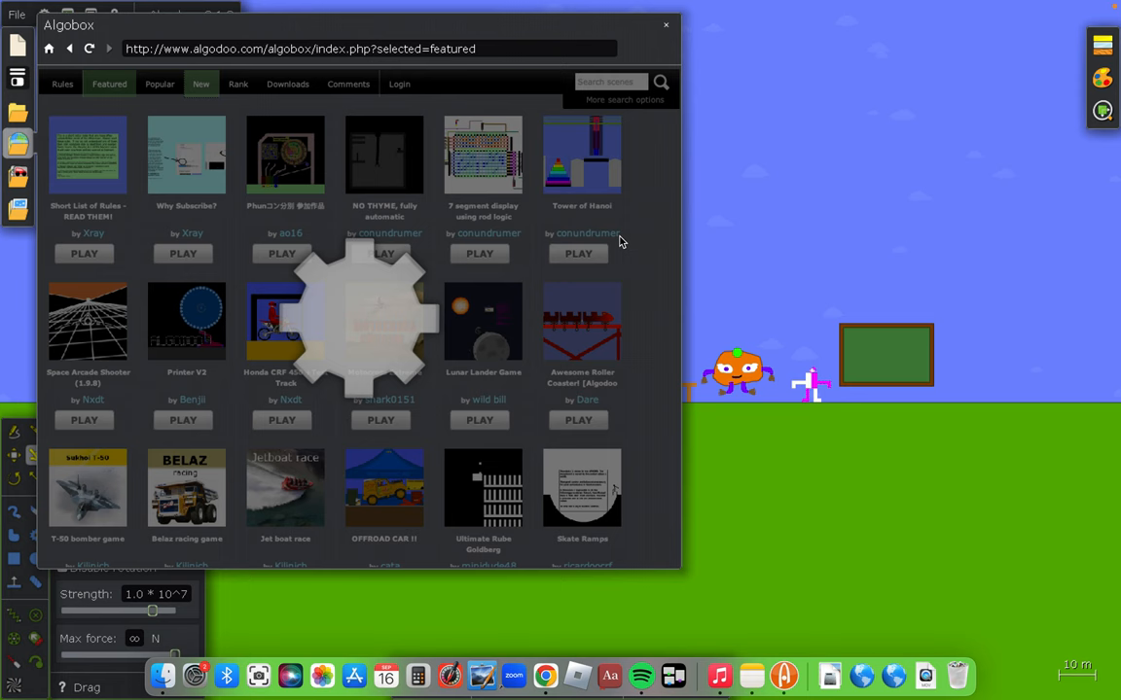
left_click(201, 84)
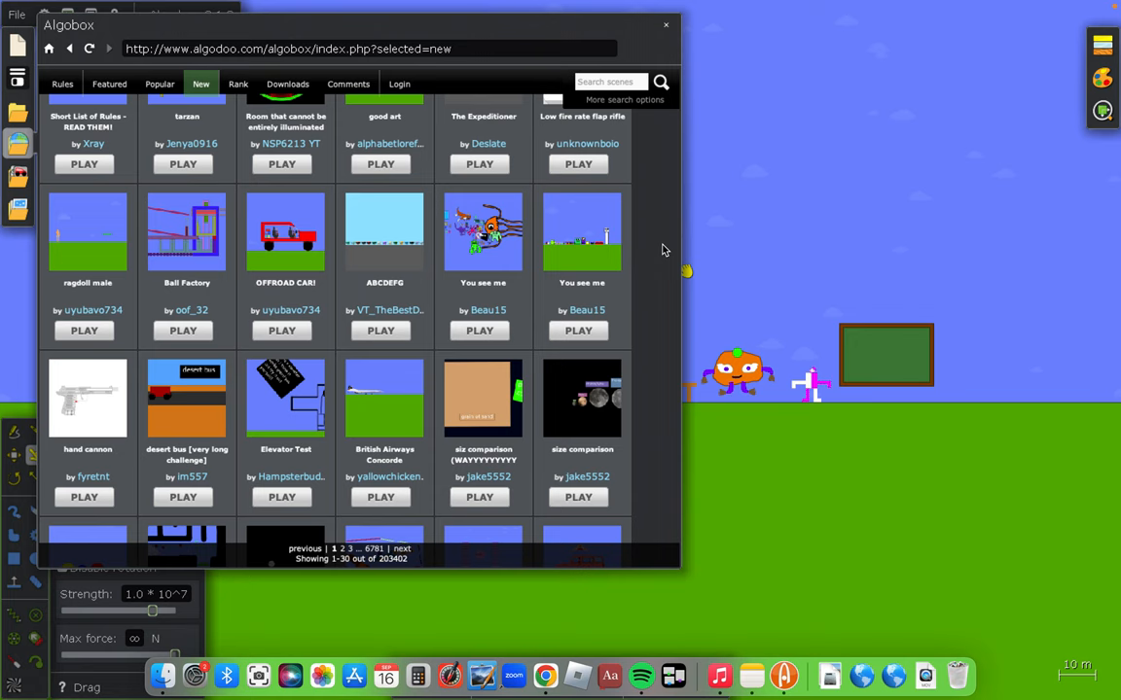
scroll("down", 3)
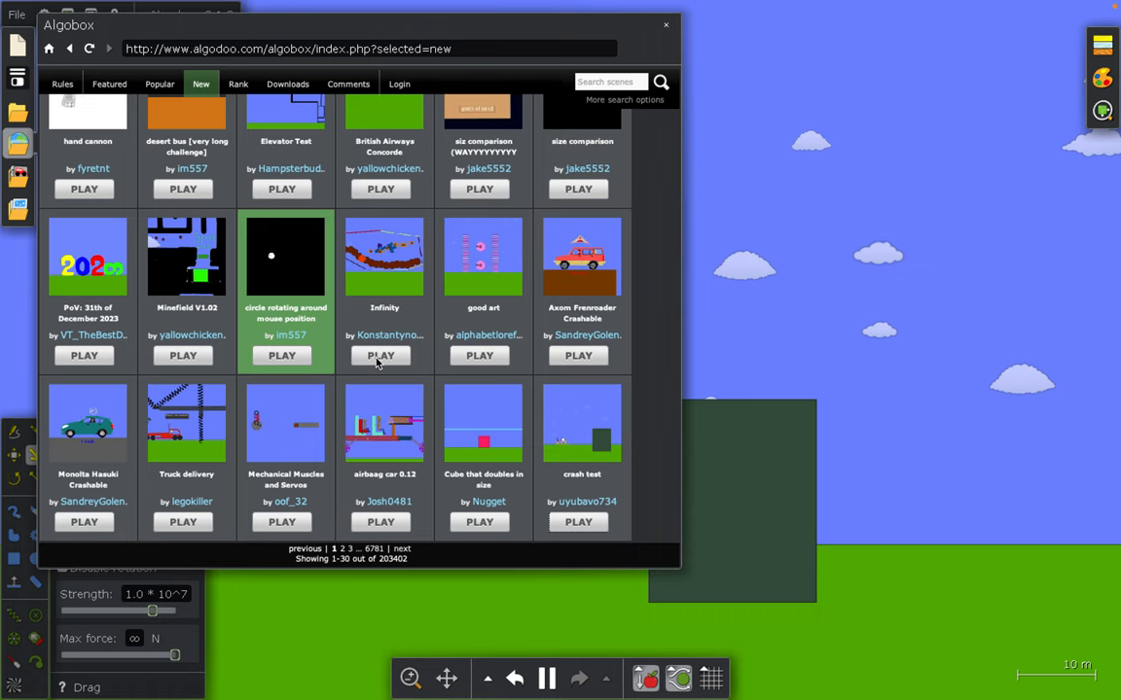
- Load the Infinity scene with the tall red bar among blue and green blocks
left_click(480, 522)
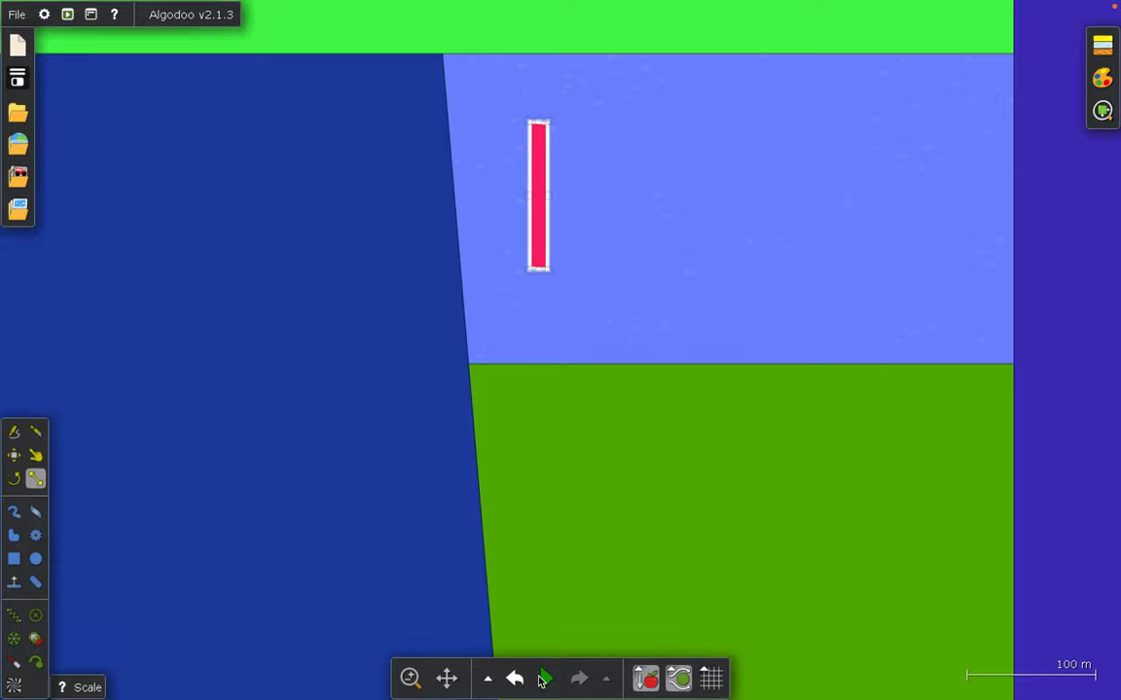
- Run the simulation to view the red square target under the laser line
left_click(545, 678)
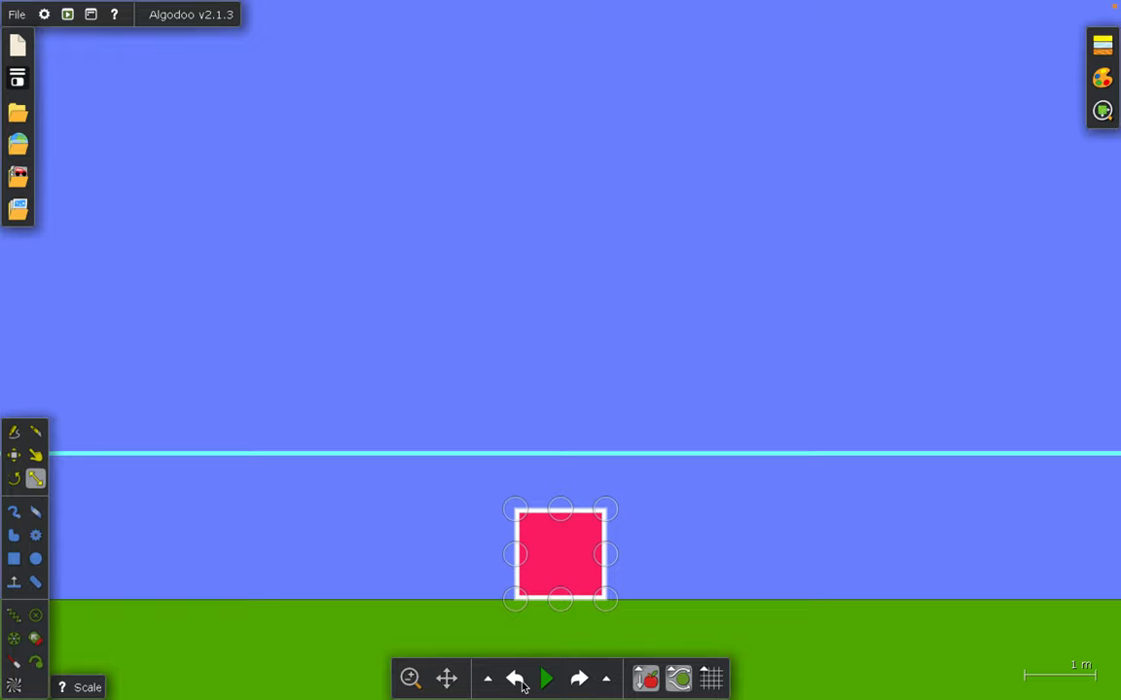
- Undo recent scene changes, then run the cannon scene with everything in view
left_click(18, 176)
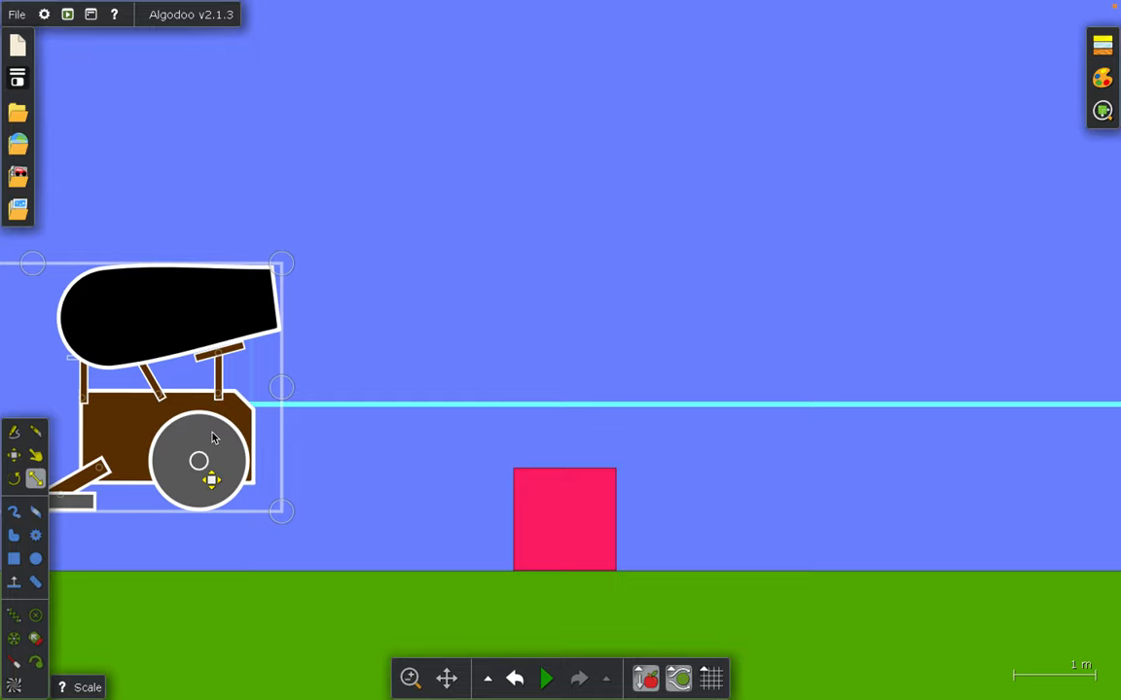
left_click(546, 678)
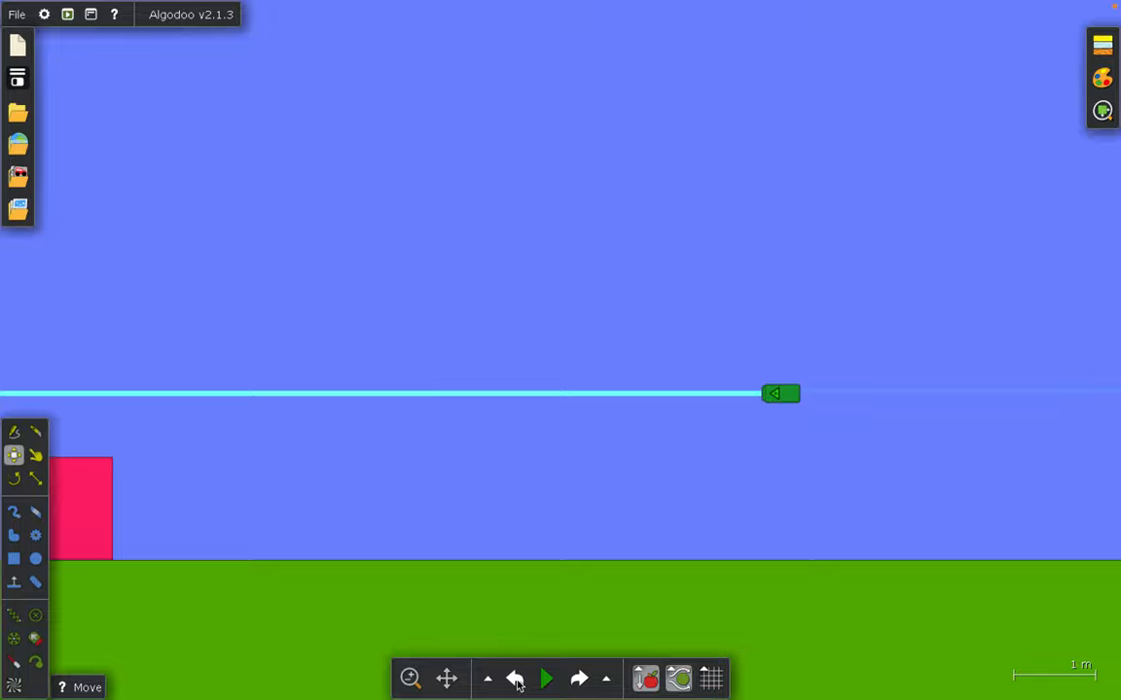
left_click(546, 678)
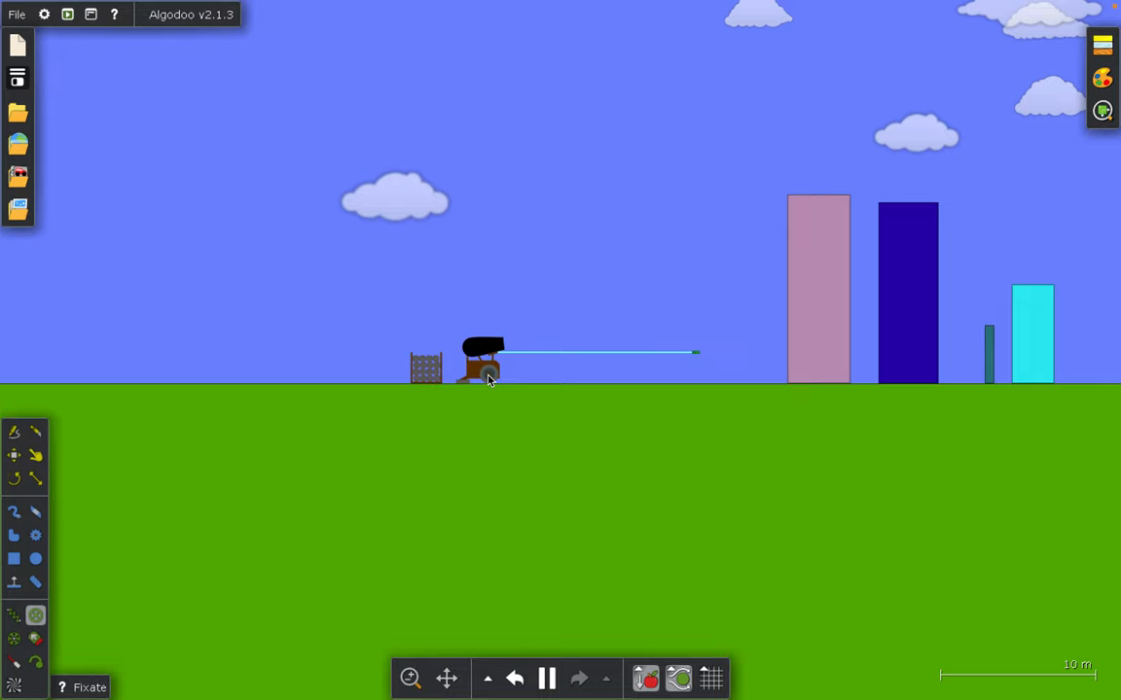
- Click the cannon to fire a ball onto the grass ahead
left_click(36, 455)
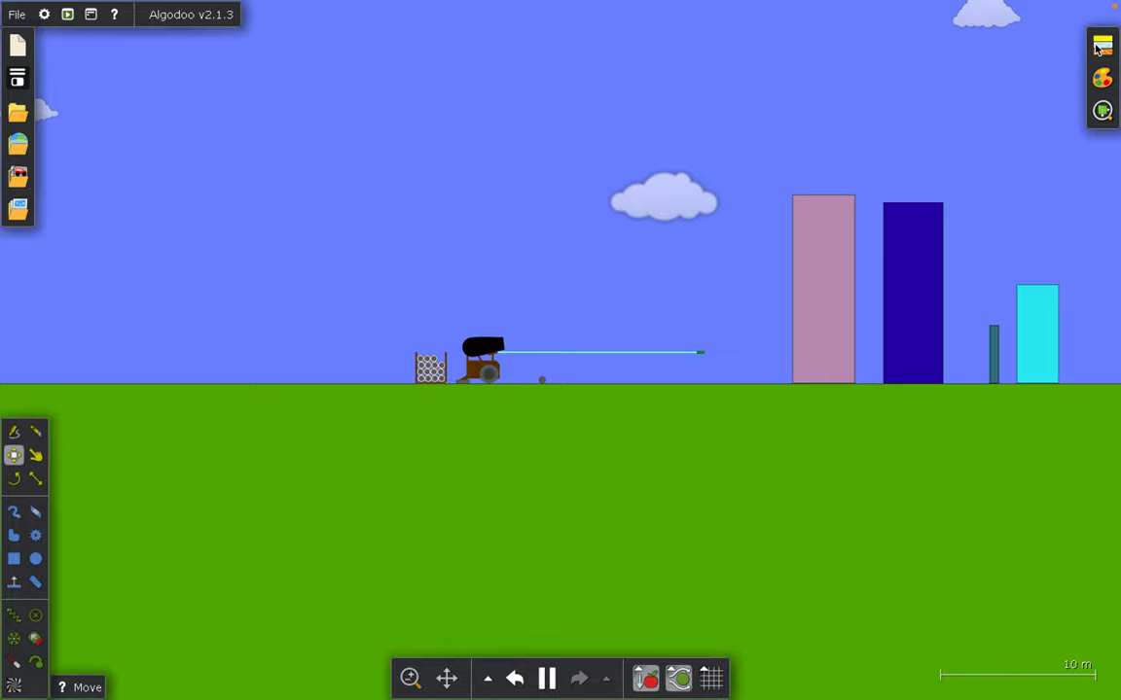
- Set the density of the cannon's 33 selected objects to 10 kg/m² and close the Material window
left_click(35, 455)
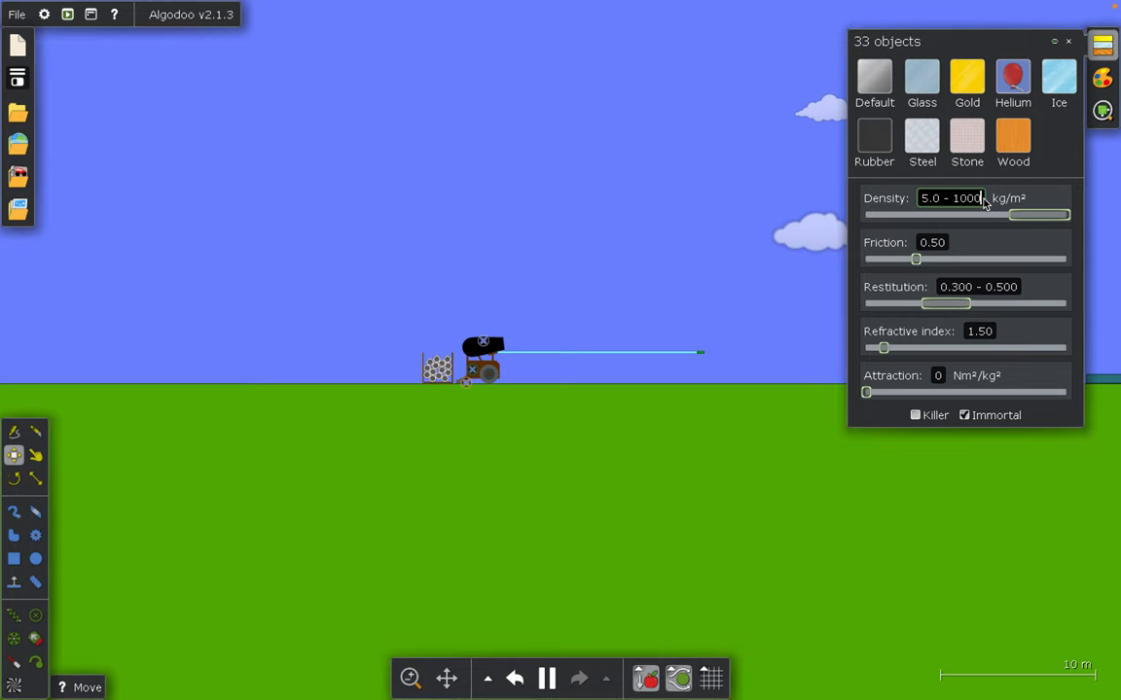
type("10")
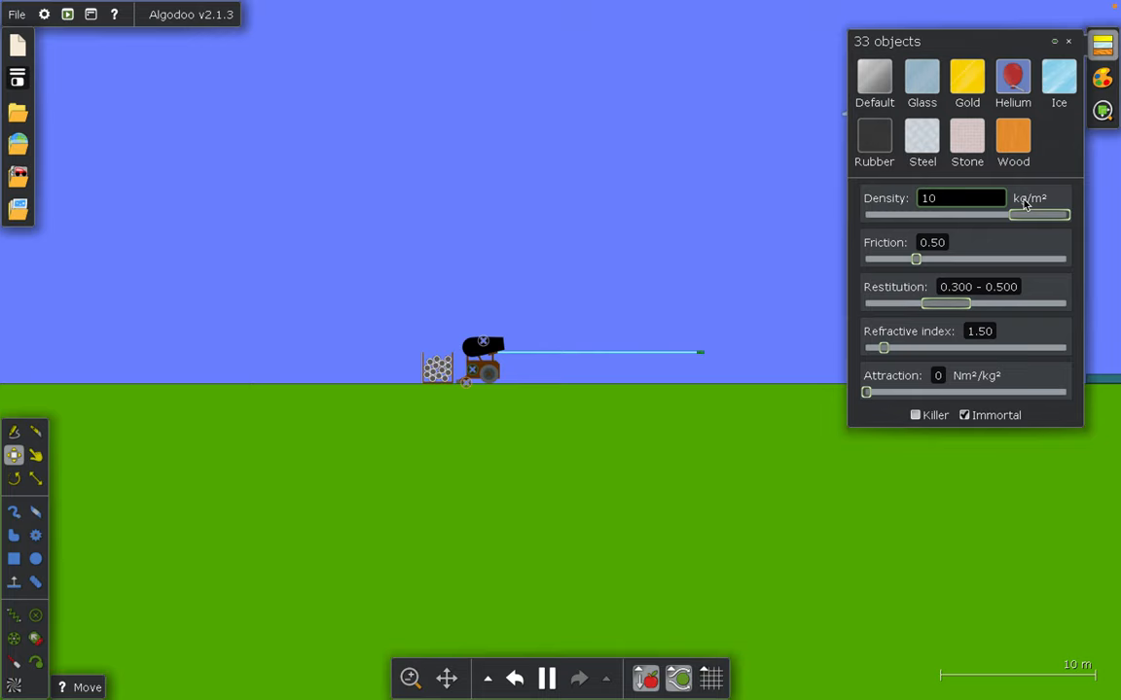
left_click(1069, 41)
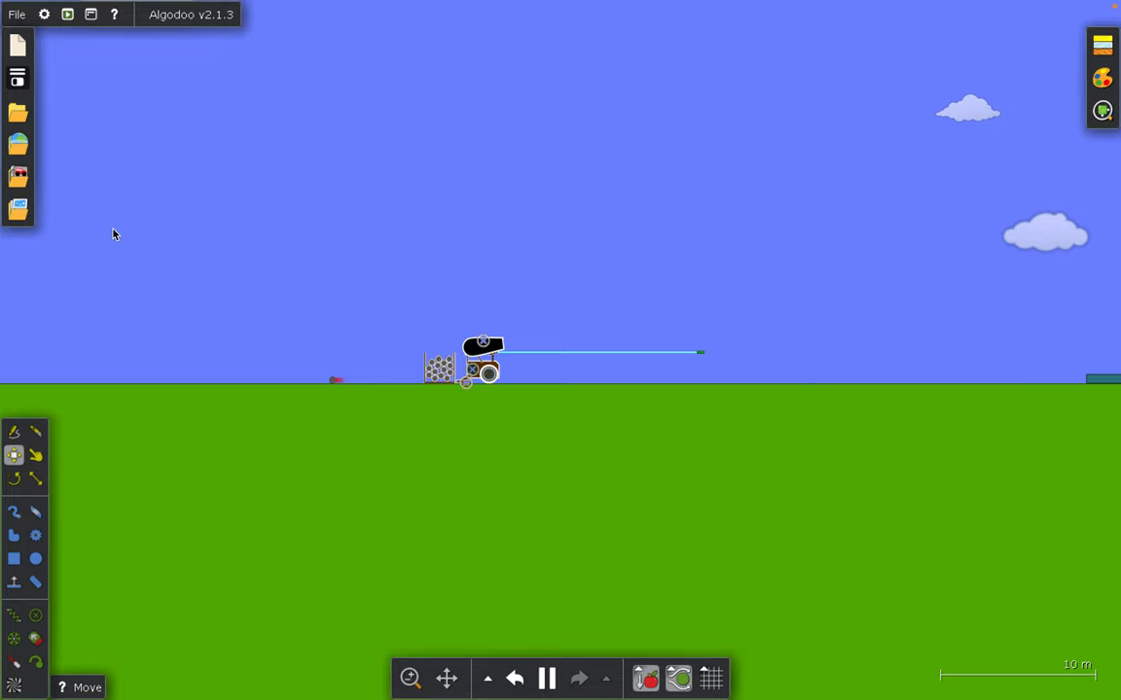
- Pan the view, then open the Components browser from the left toolbar
left_click(36, 456)
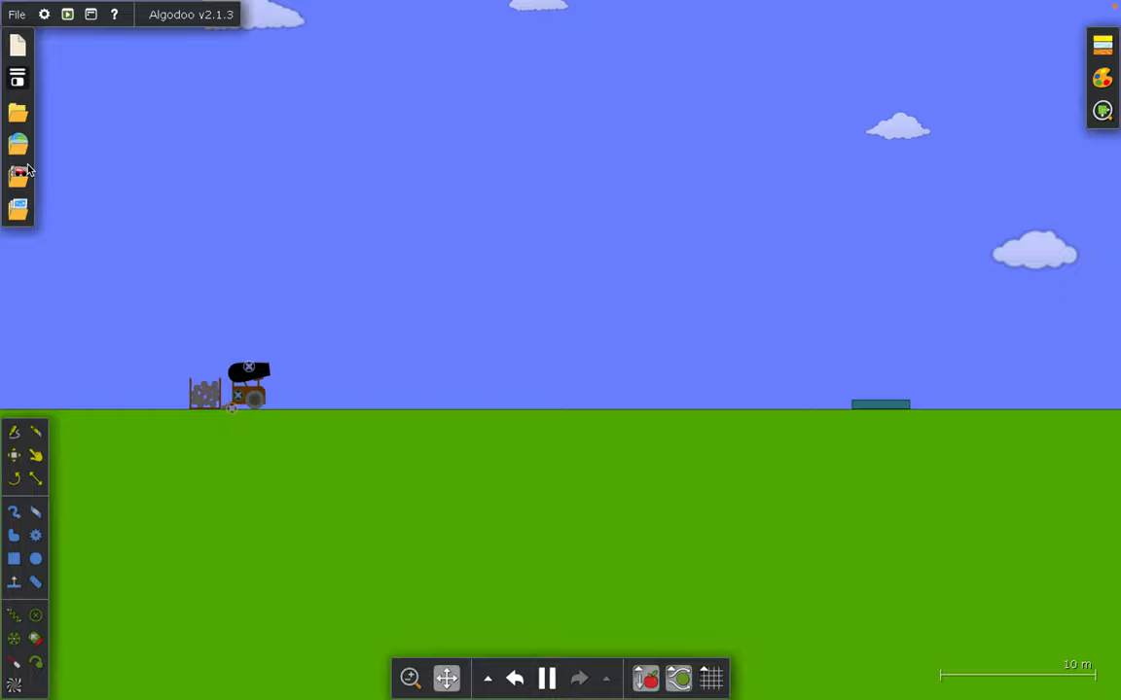
left_click(18, 176)
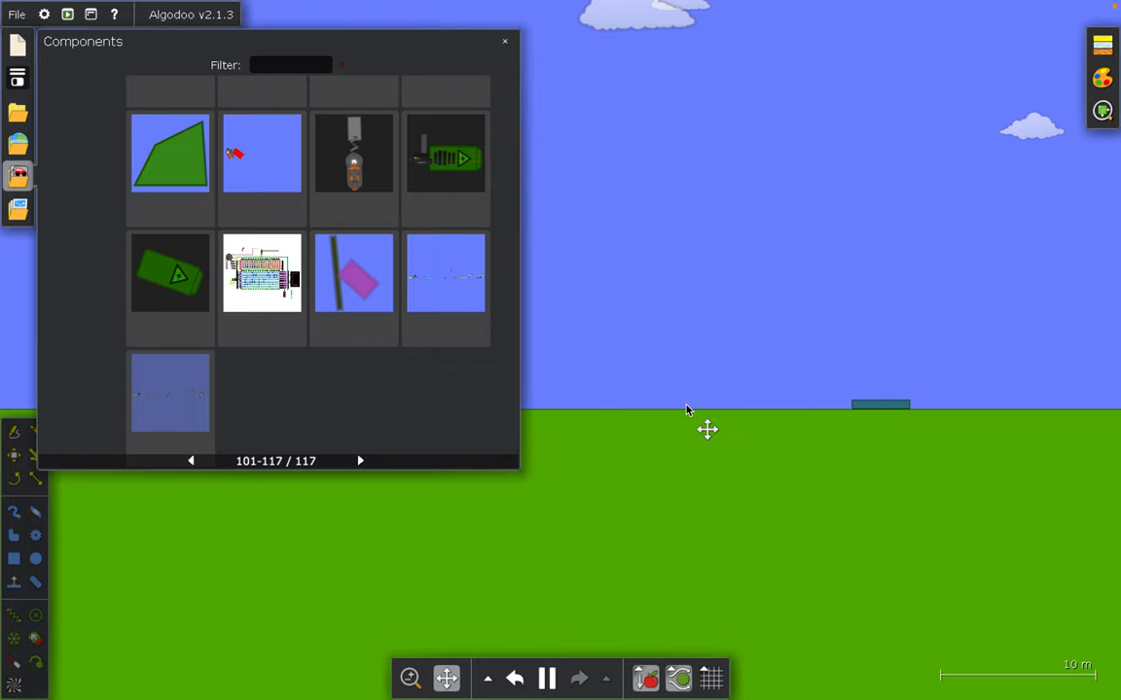
- Place a long moving-target component on the grass between the cannon and the teal post
left_click(410, 678)
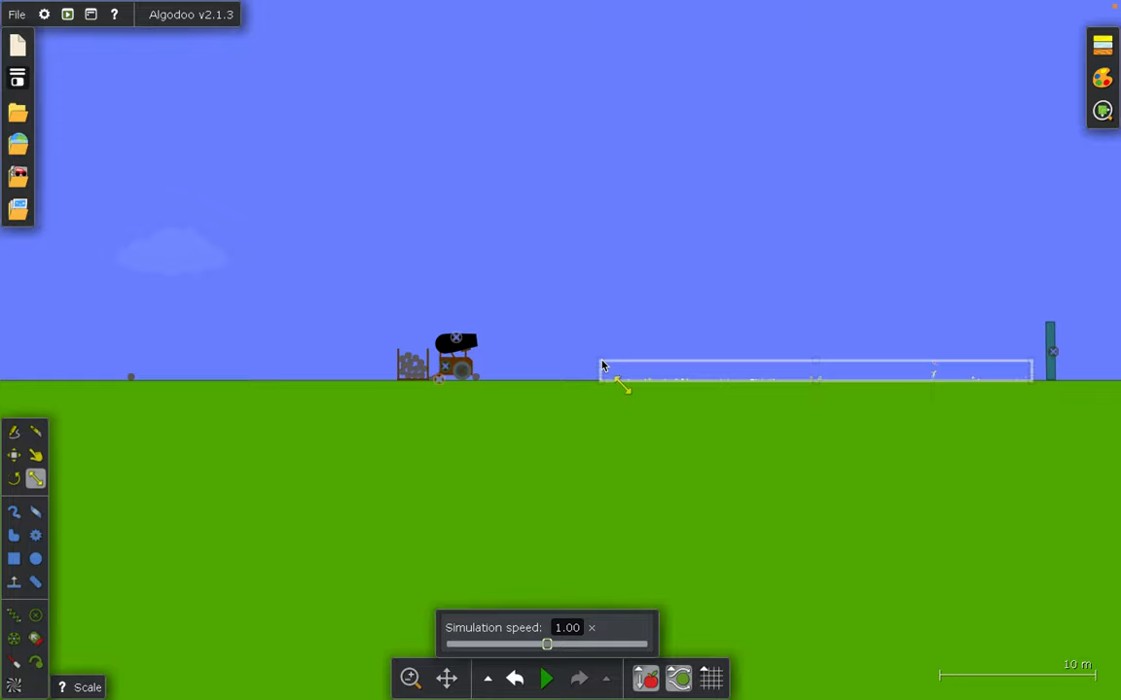
- Run the simulation and fire the cannon, scattering the small coloured blocks
left_click(546, 678)
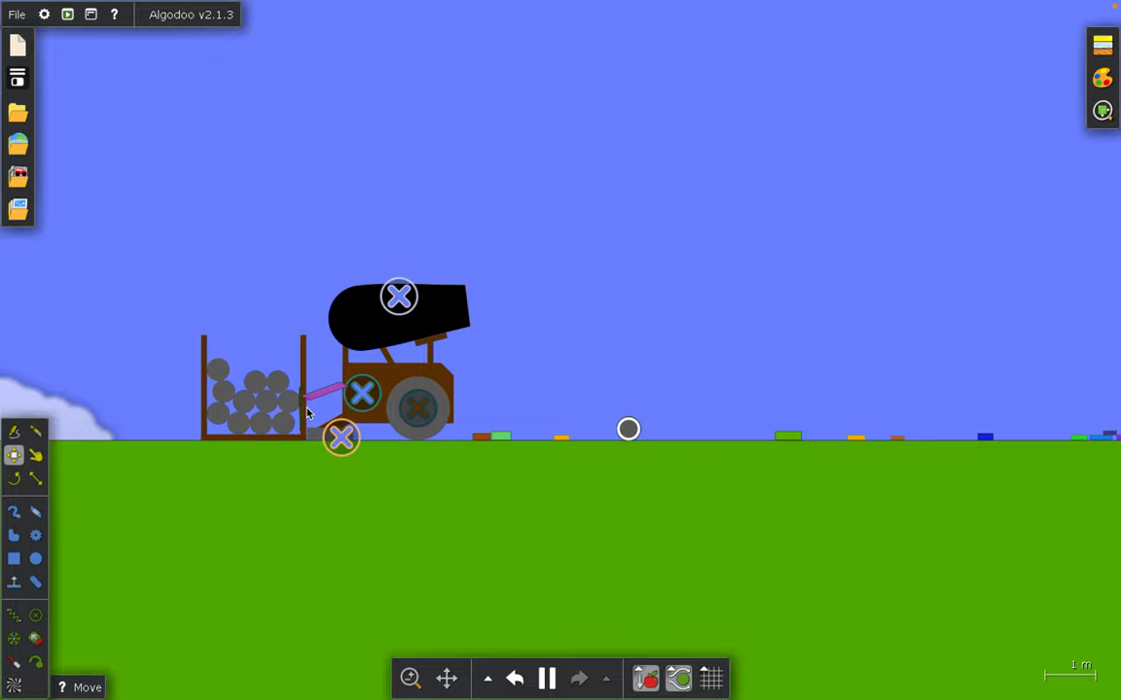
- Fire another cannonball to break up the targets, briefly opening and closing the Components browser
left_click(546, 678)
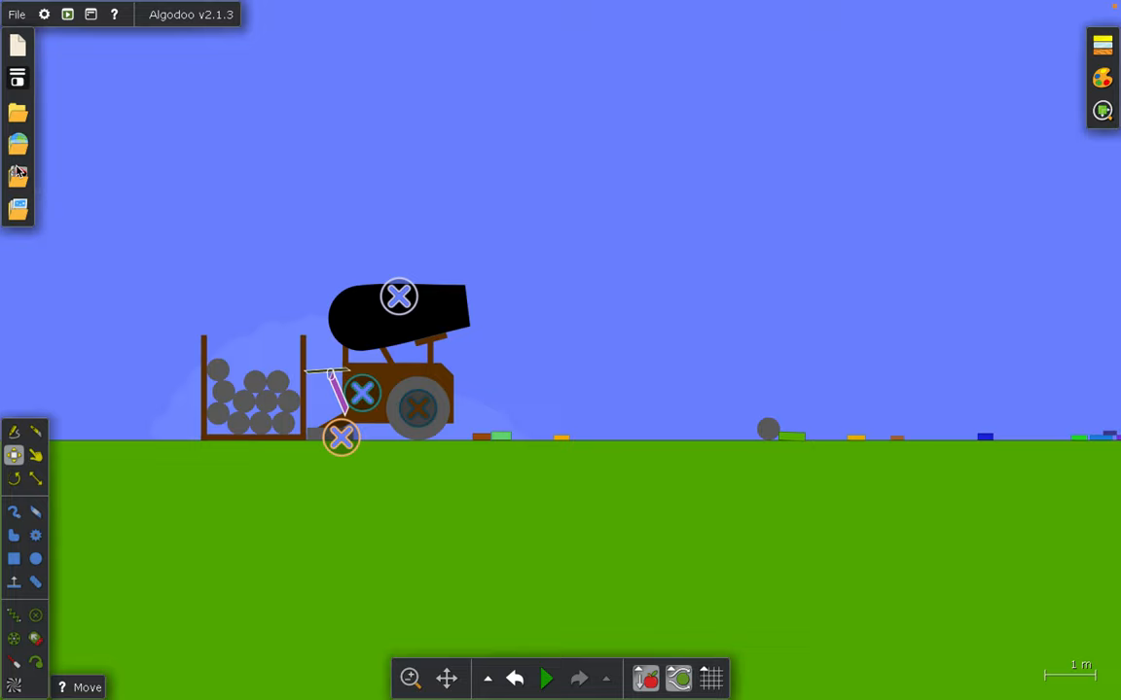
left_click(18, 176)
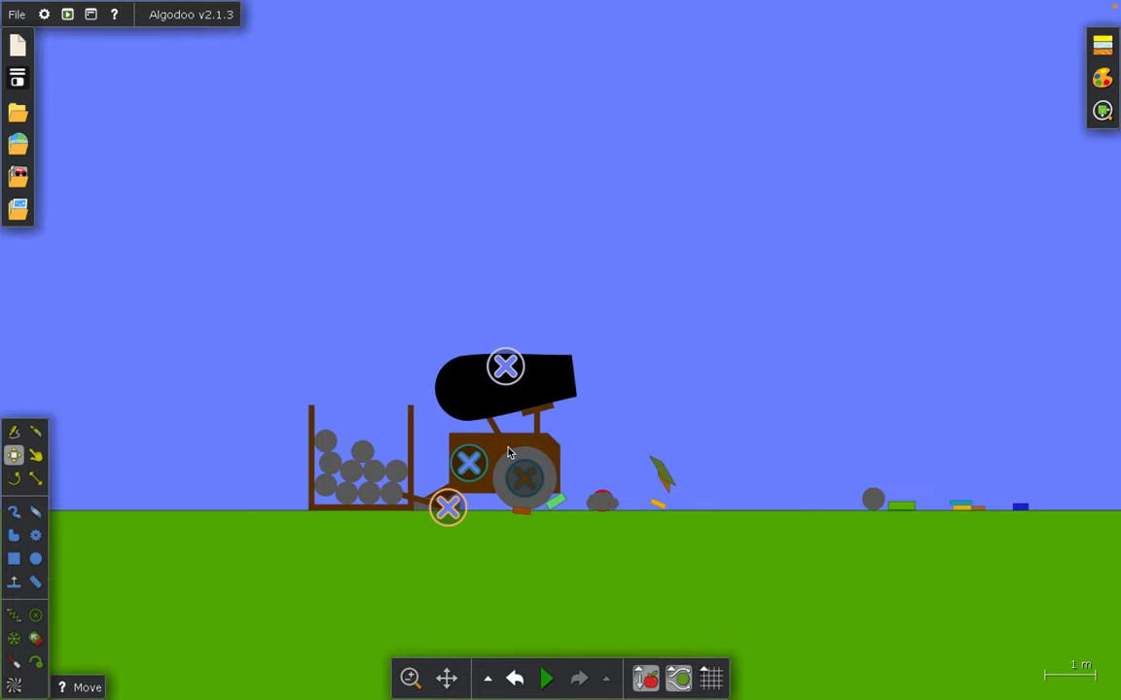
left_click(545, 678)
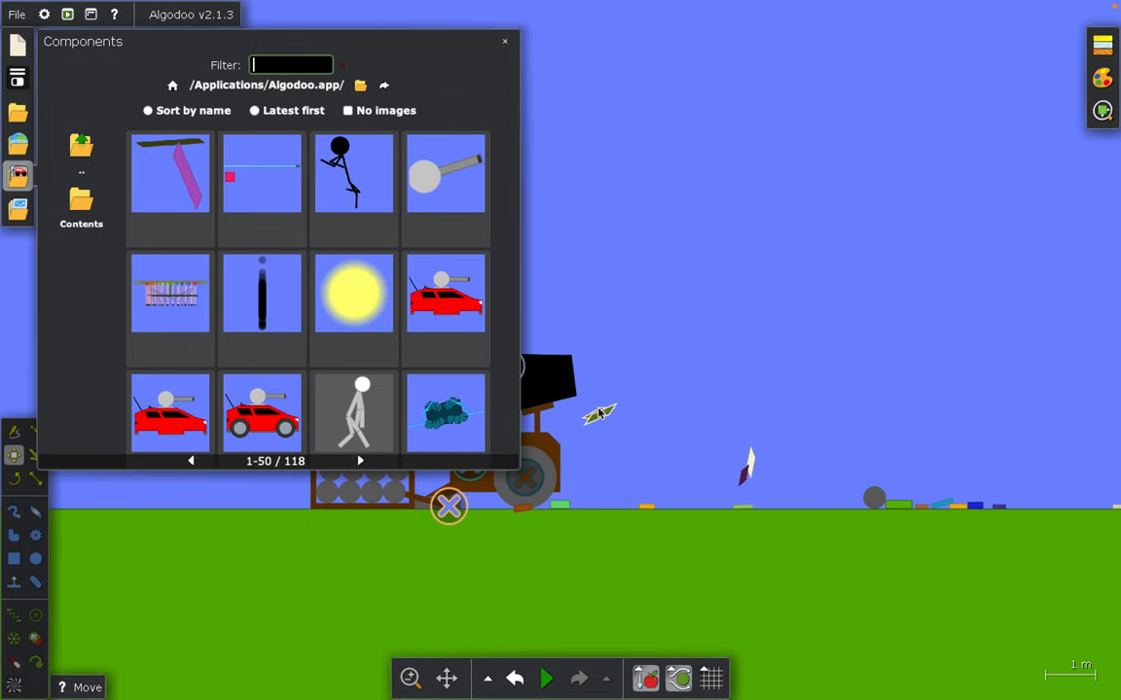
left_click(504, 41)
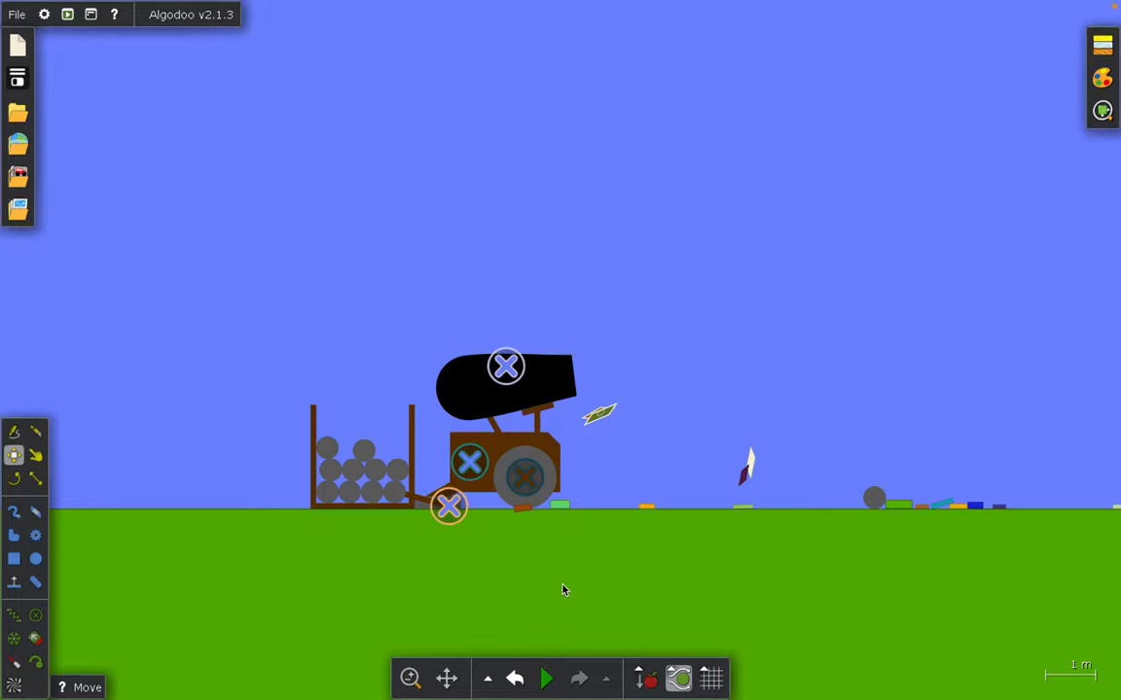